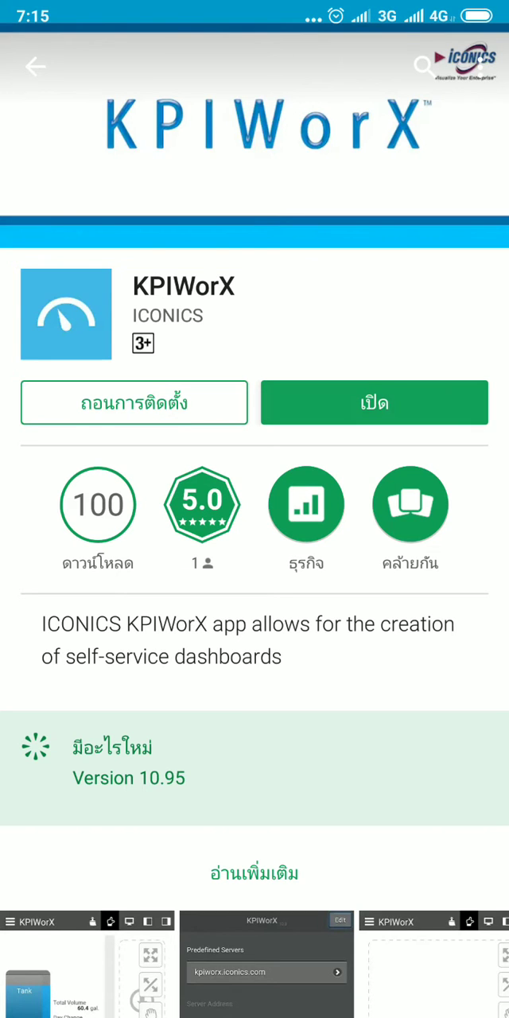
Launch the installed KPIWorX app from its Play Store page.
left_click(374, 402)
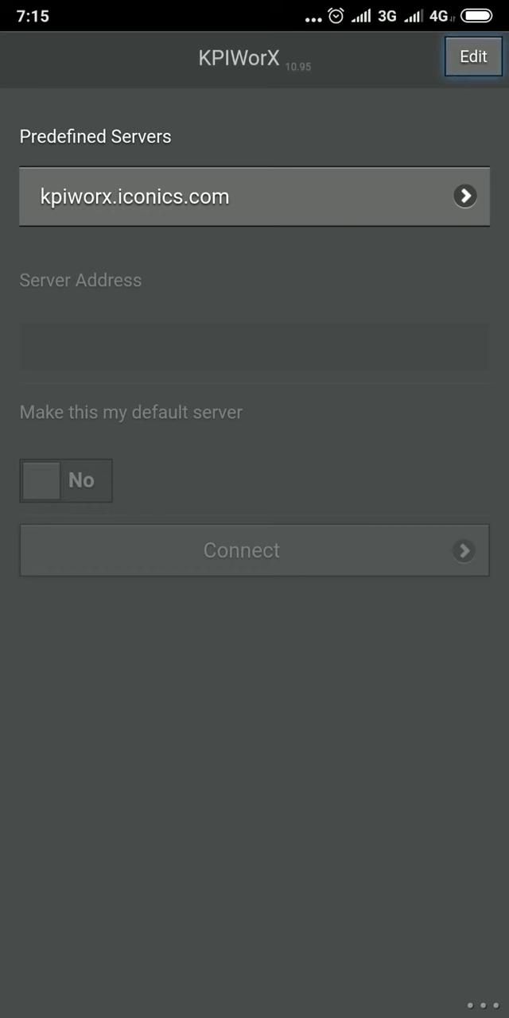
Add a new predefined server with address 192 168.1.8 and save the server list.
left_click(472, 57)
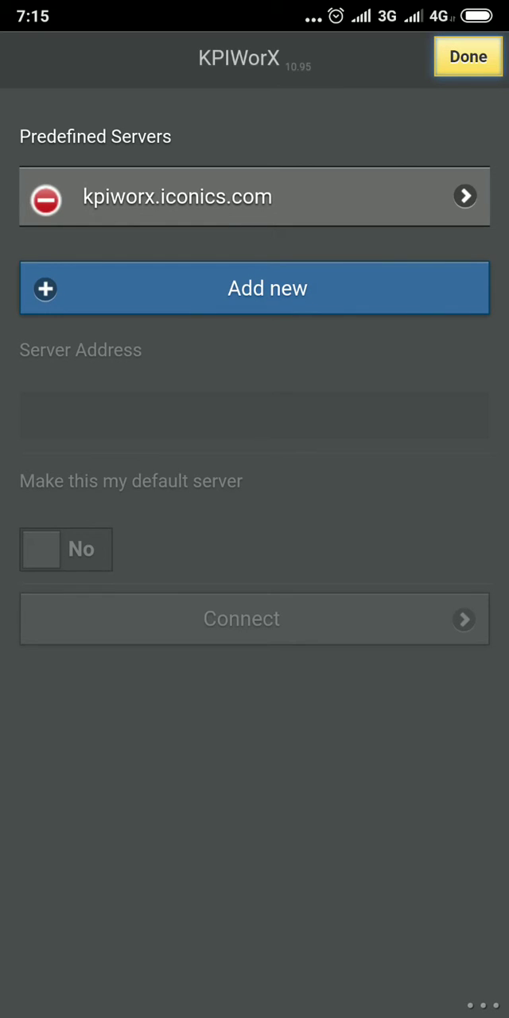
left_click(255, 288)
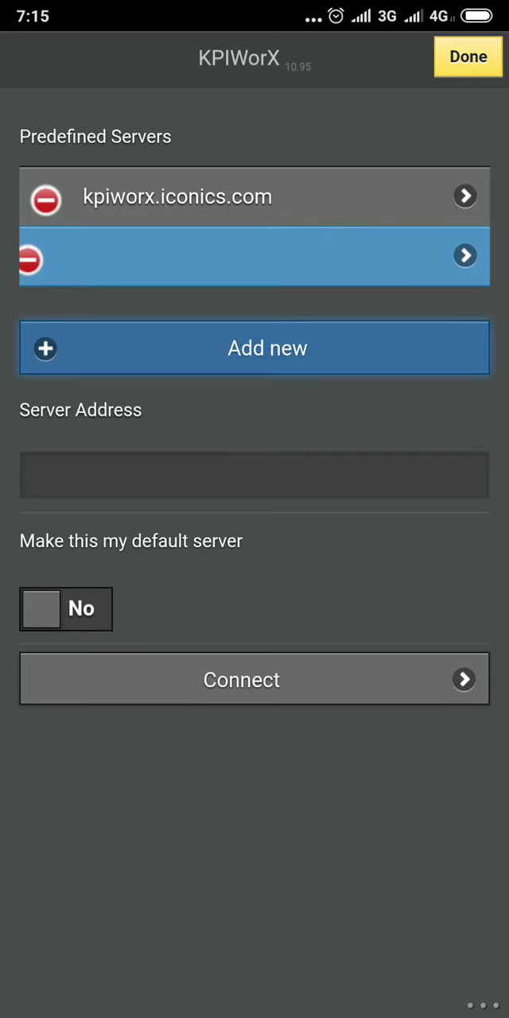
left_click(254, 476)
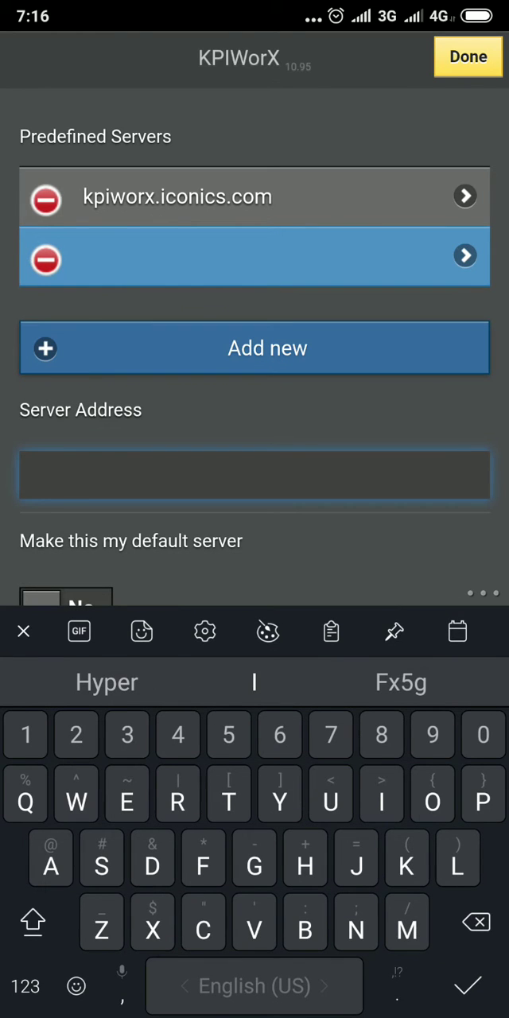
type("1")
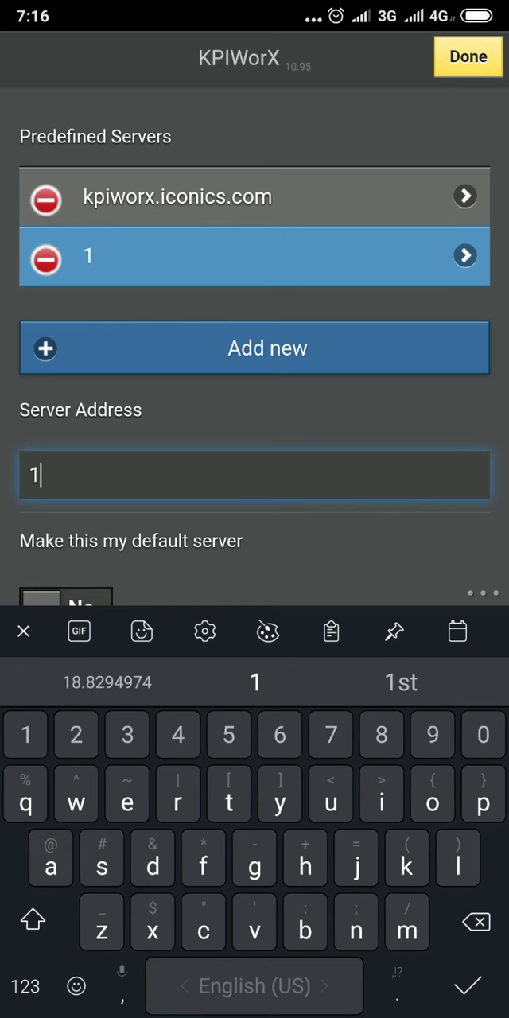
type("92")
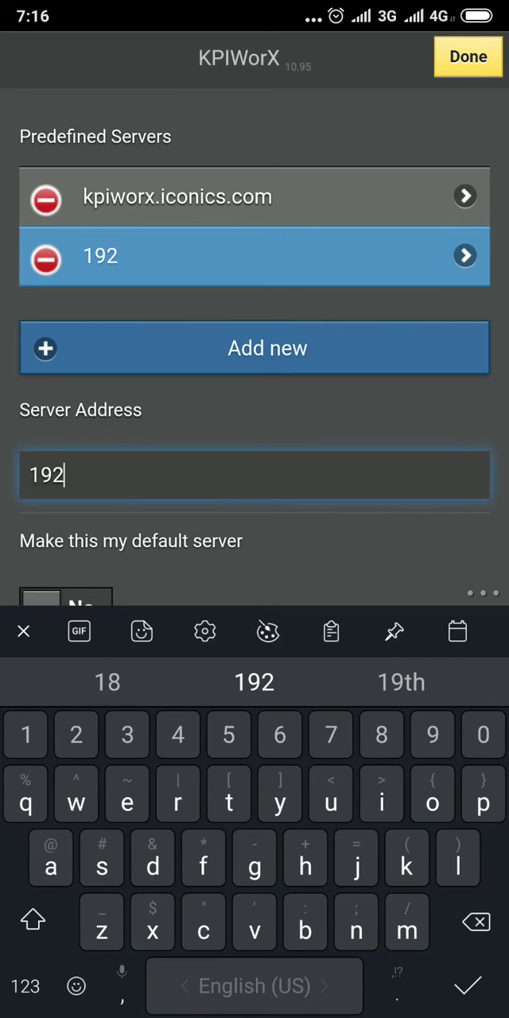
type("168.")
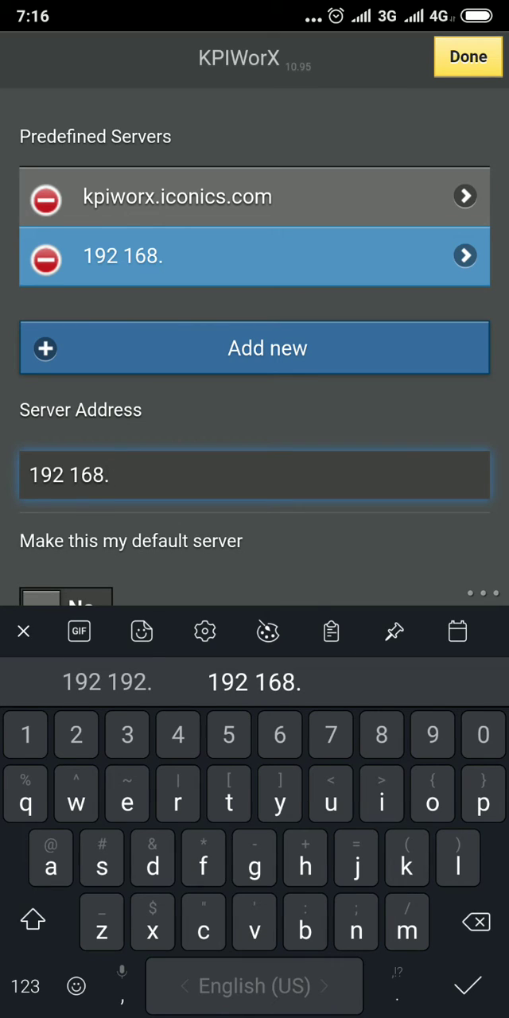
type("1")
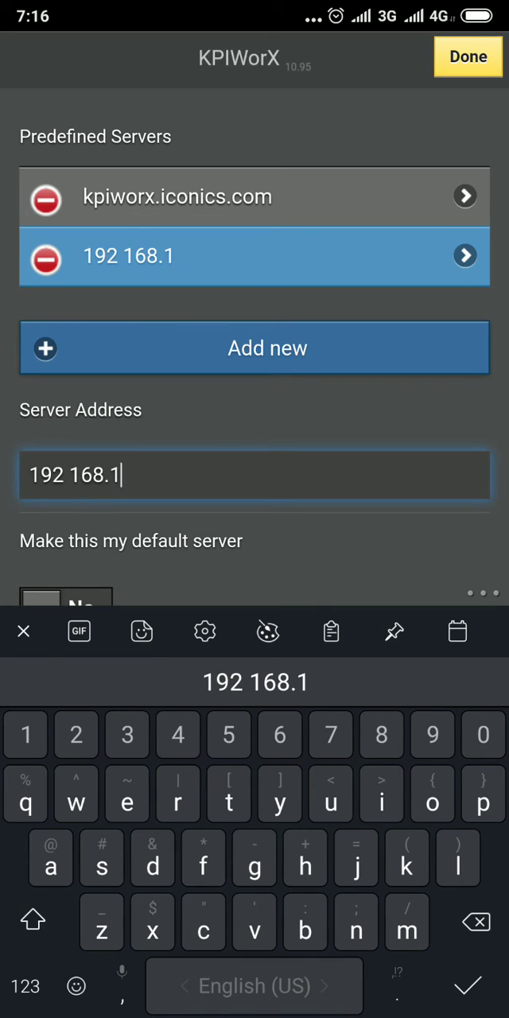
type("8")
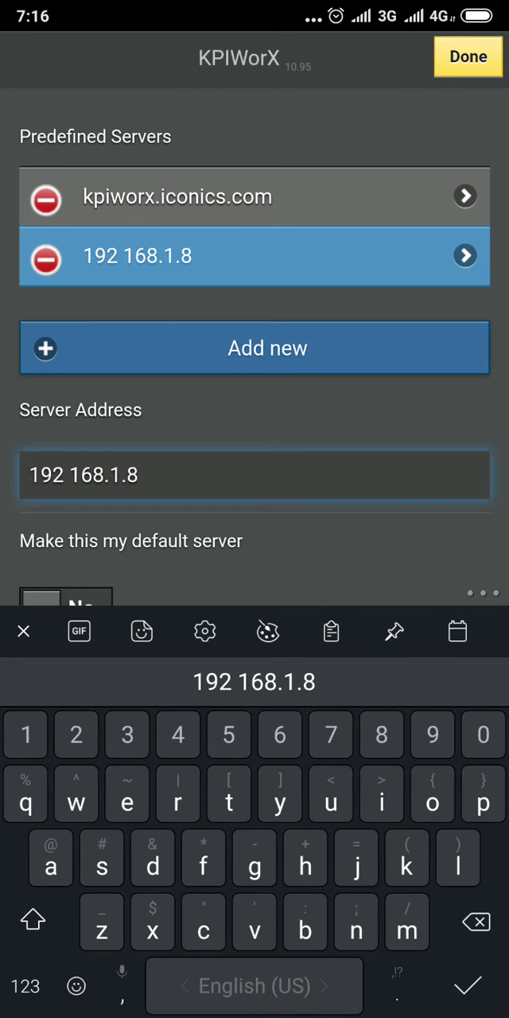
left_click(467, 56)
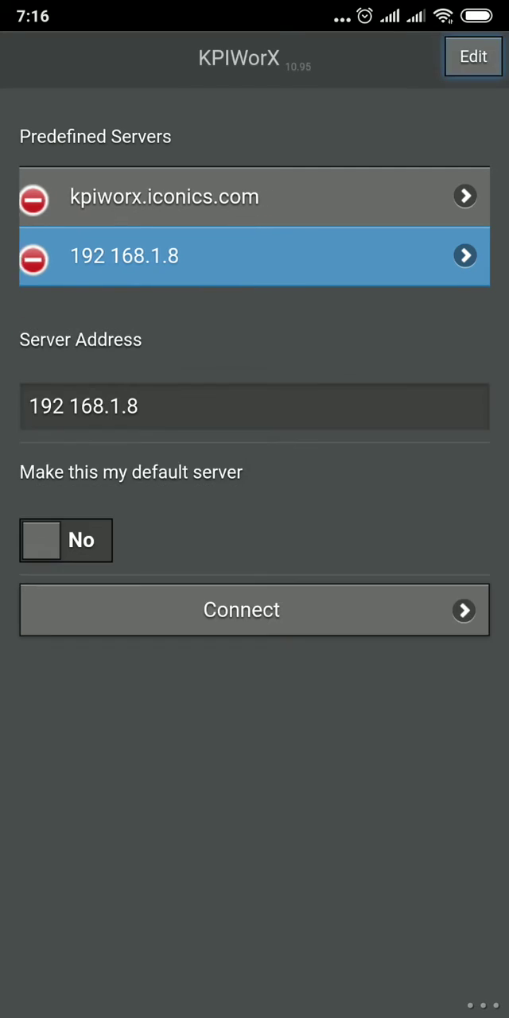
left_click(472, 57)
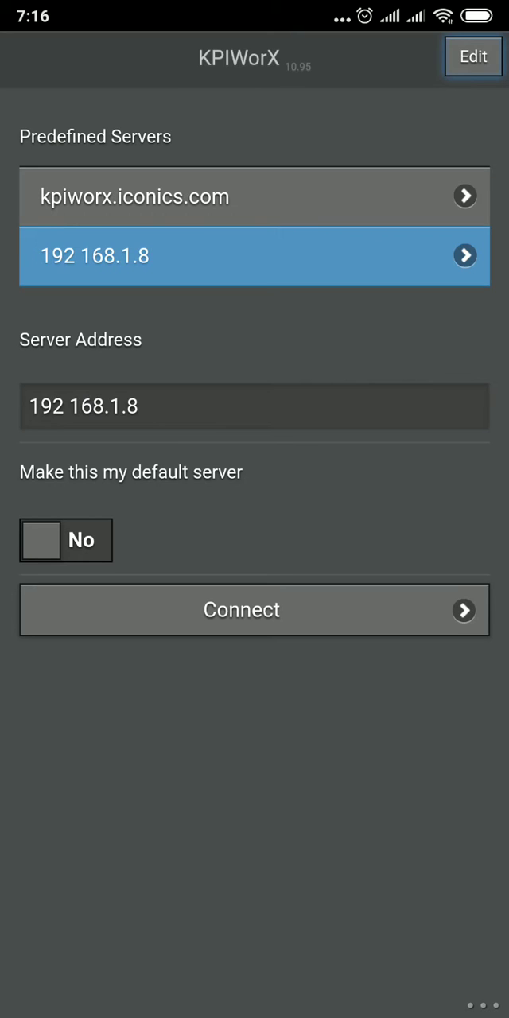
left_click(255, 610)
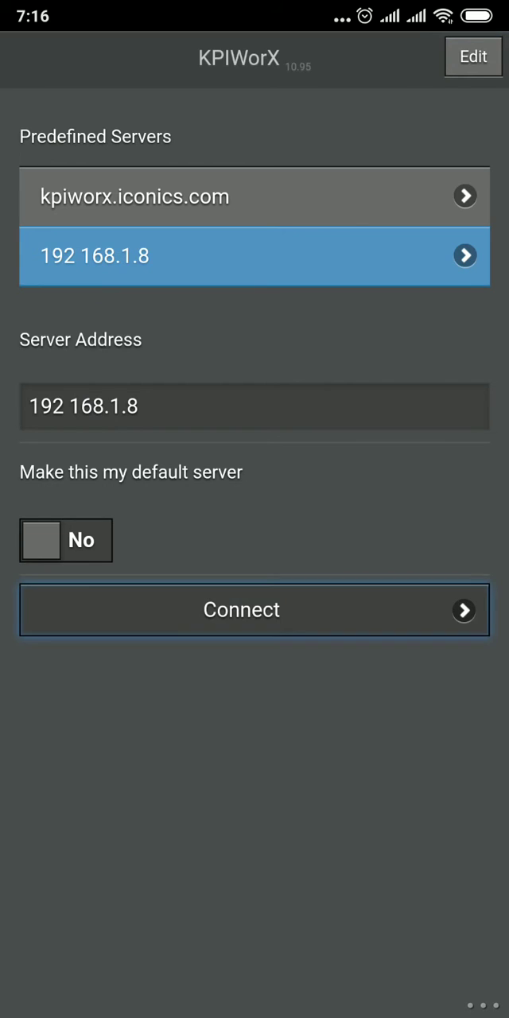
left_click(255, 609)
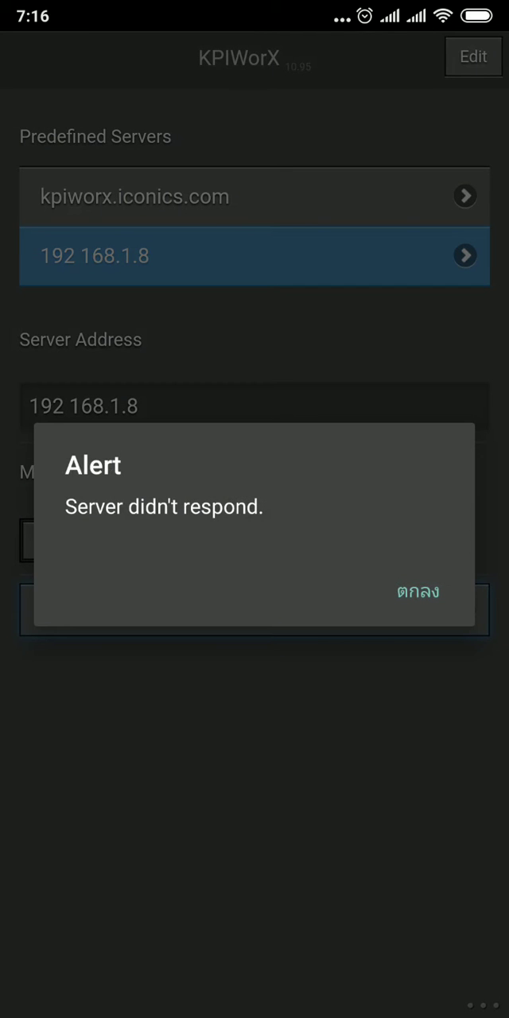
left_click(416, 591)
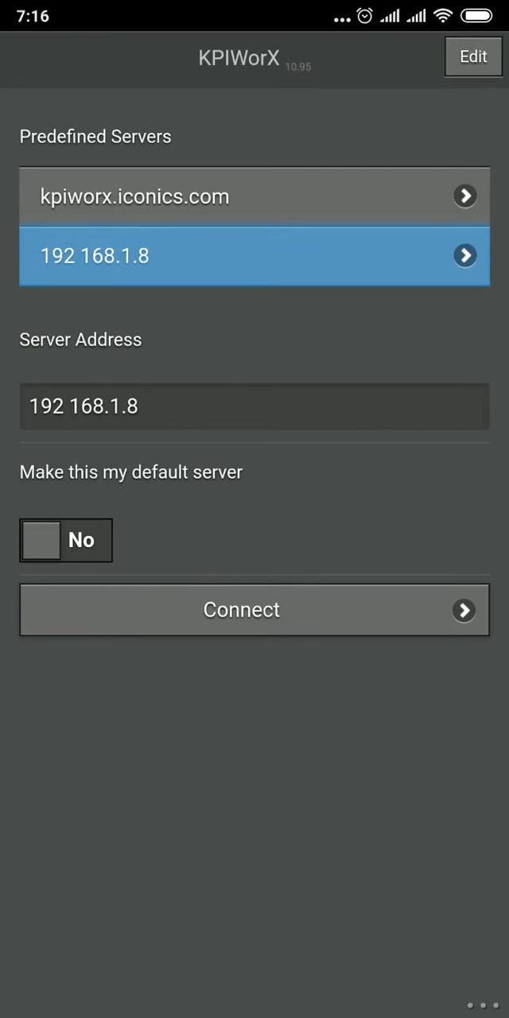
Correct the server address to 192.168.1.8 by inserting a dot, then connect.
left_click(472, 56)
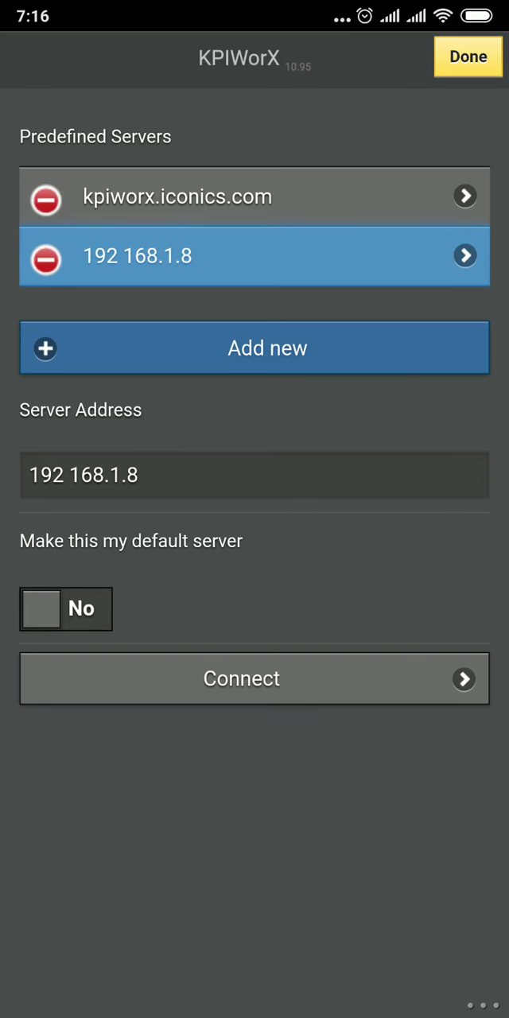
left_click(255, 475)
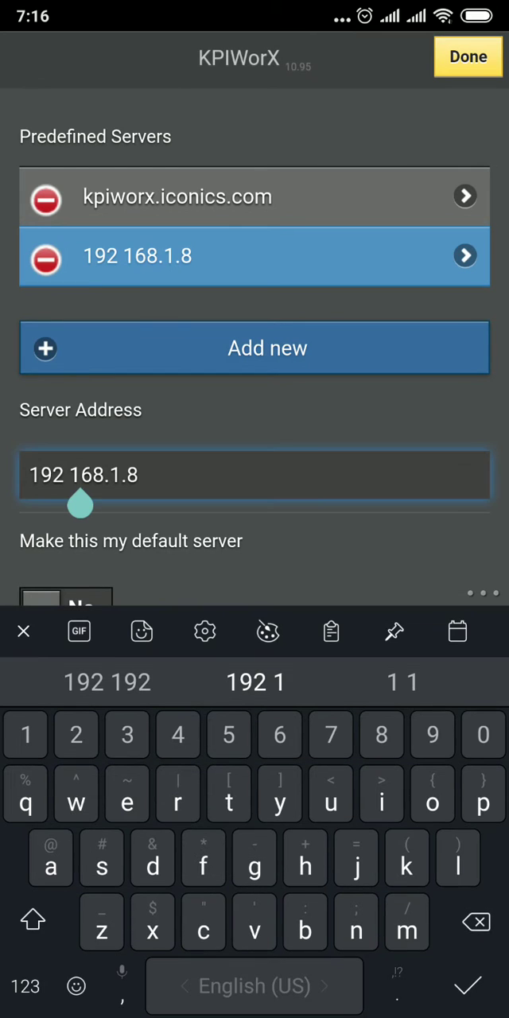
left_click(72, 475)
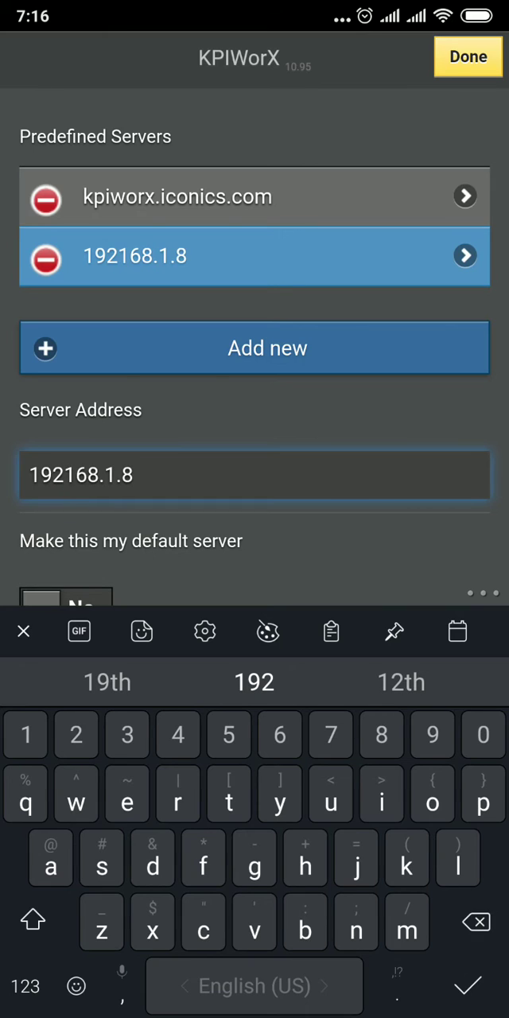
type(".")
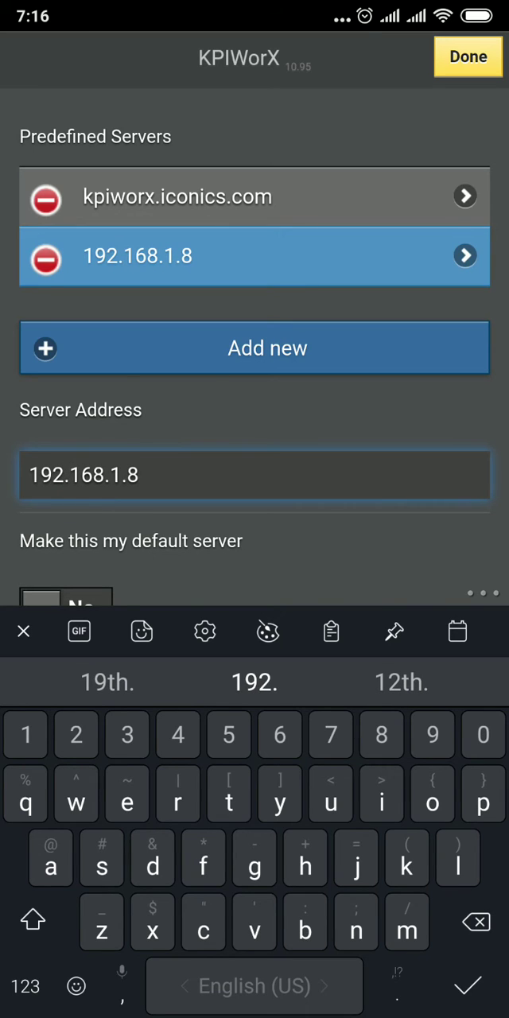
left_click(467, 56)
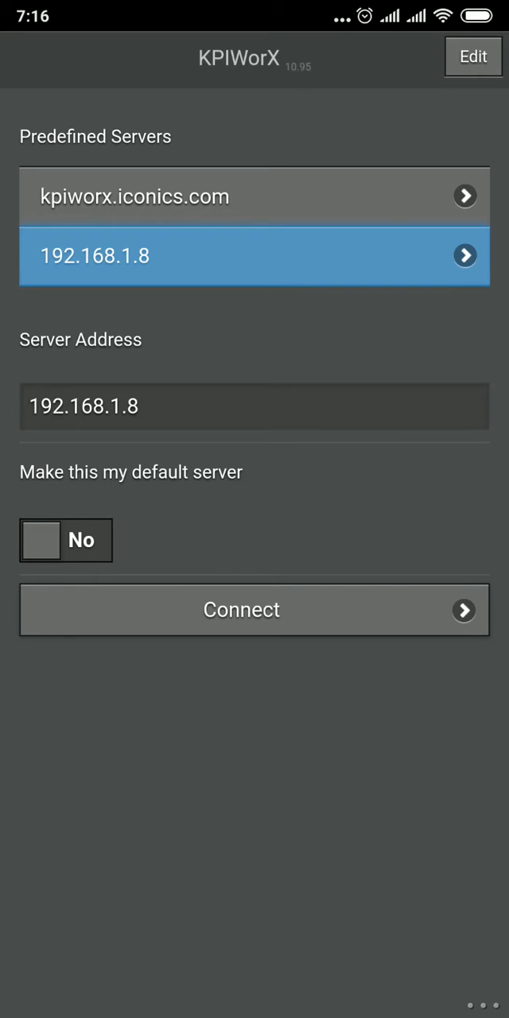
left_click(241, 609)
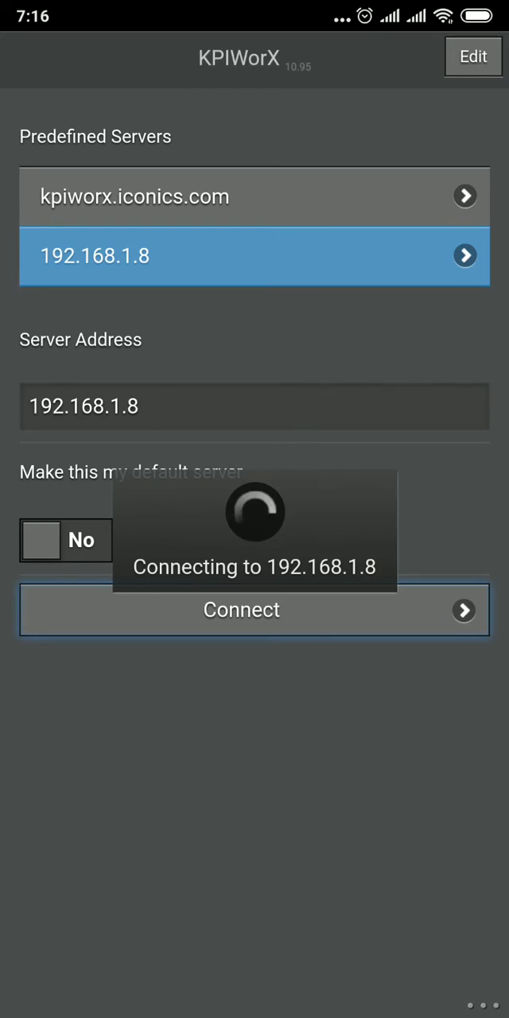
Connect to 192.168.1.8 and reach the dashboard designer with its Component Library.
left_click(241, 609)
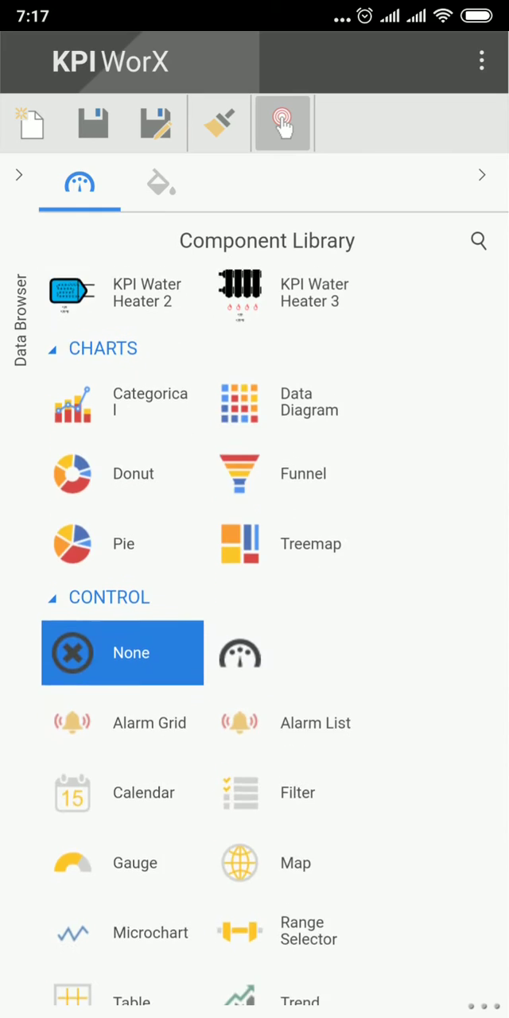
Scroll the Component Library to CONTROL and add a Gauge to the dashboard.
scroll("down", 3)
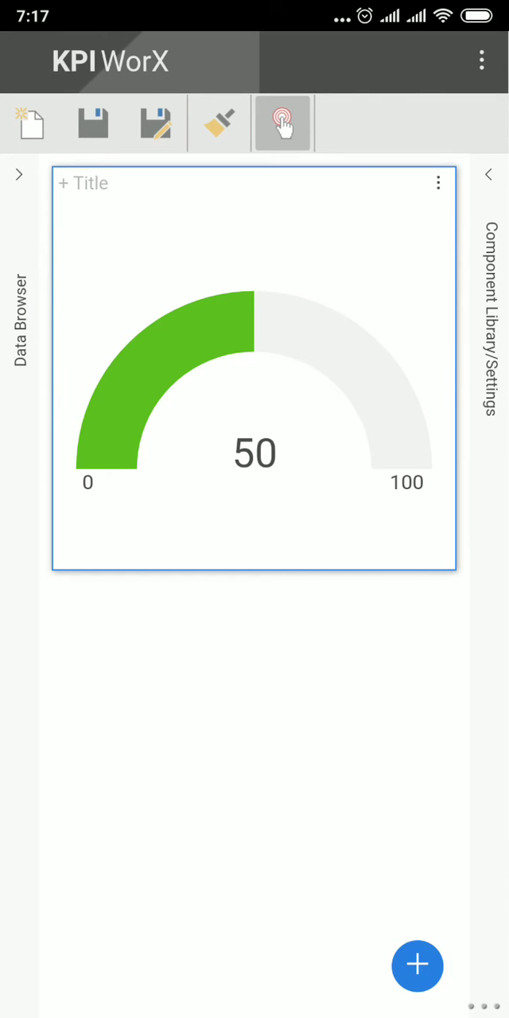
Browse the Data Browser via My Computer and Data Connectivity to the OPC Data Access servers.
left_click(18, 174)
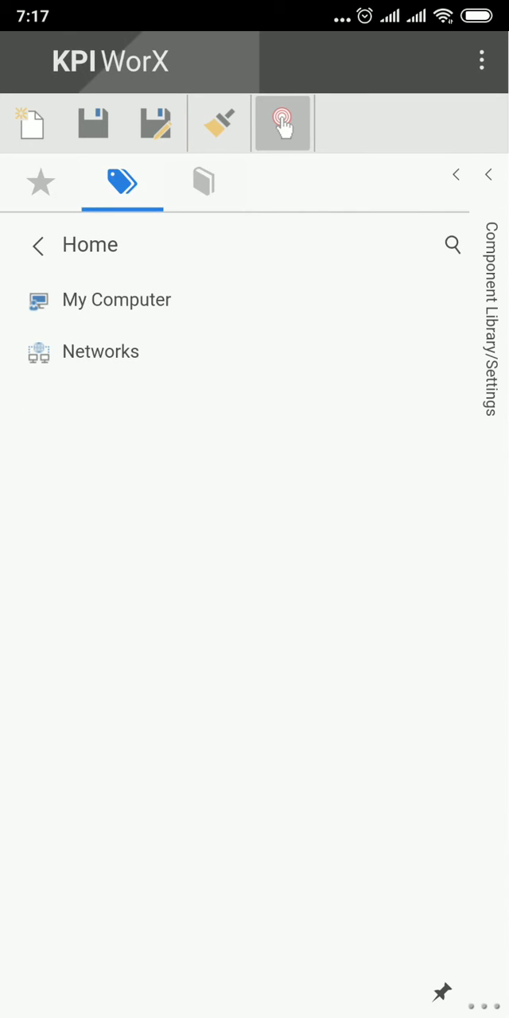
left_click(116, 300)
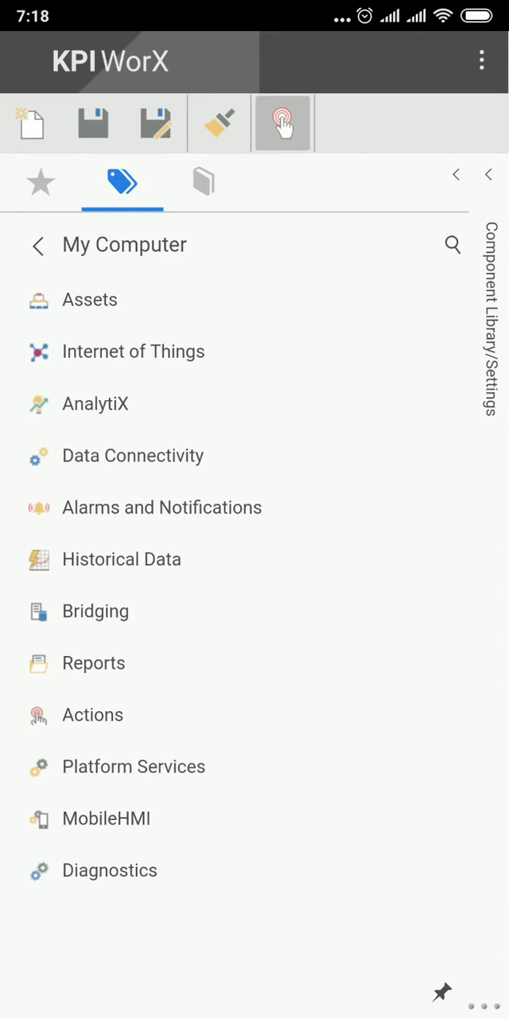
left_click(133, 456)
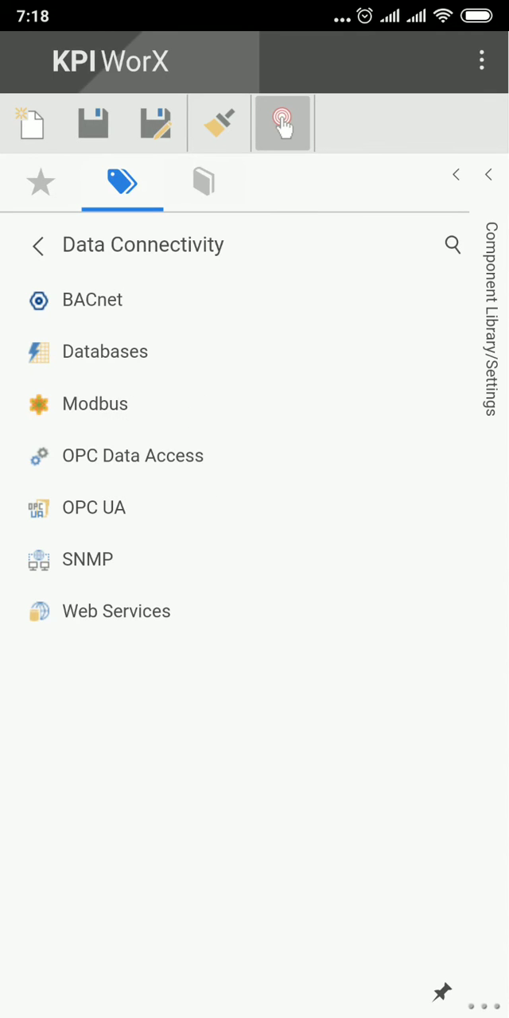
left_click(133, 455)
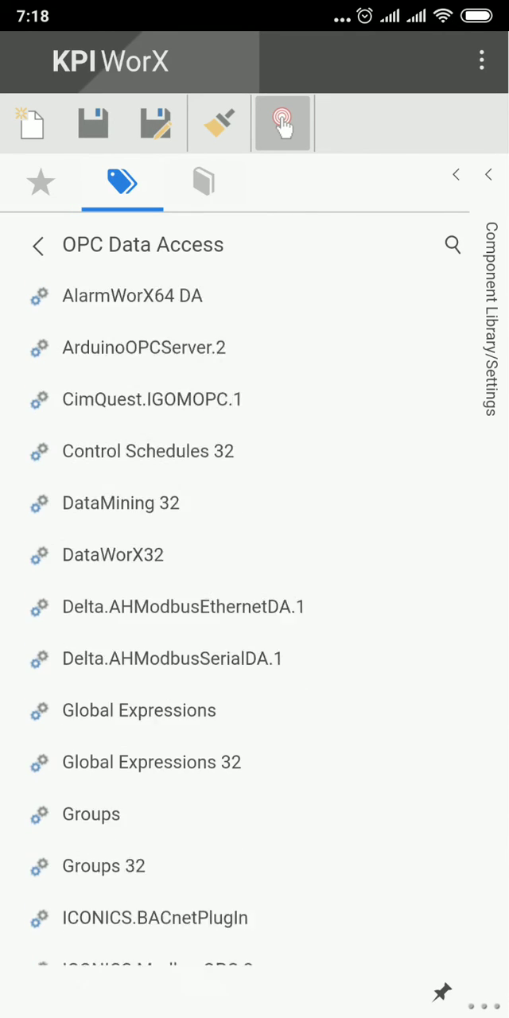
scroll("down", 3)
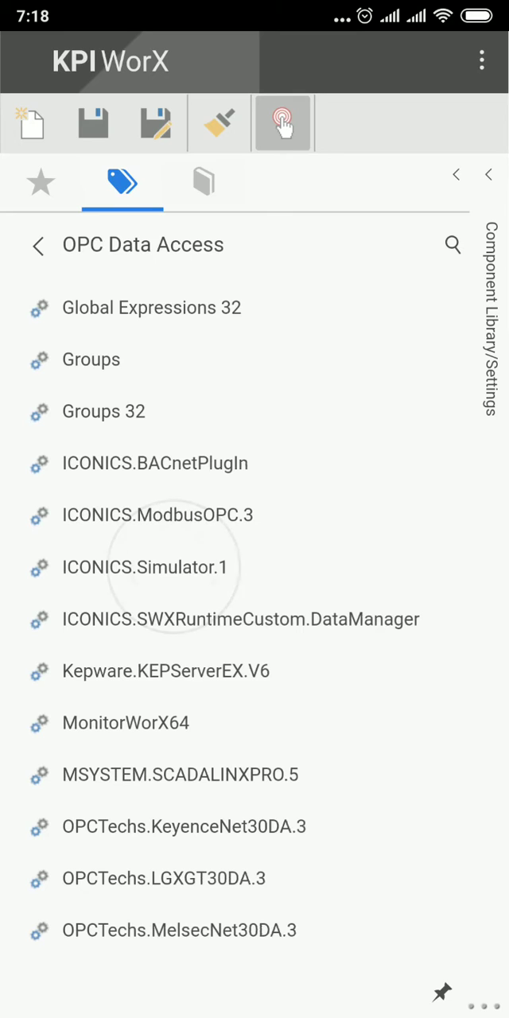
Open ICONICS.Simulator.1 and look through its SimulatePLC tags.
left_click(142, 567)
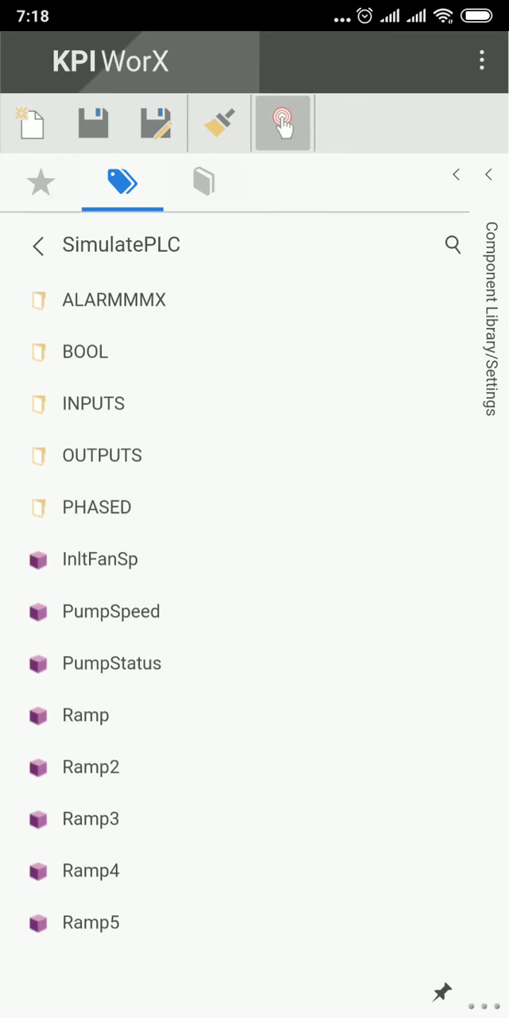
scroll("down", 3)
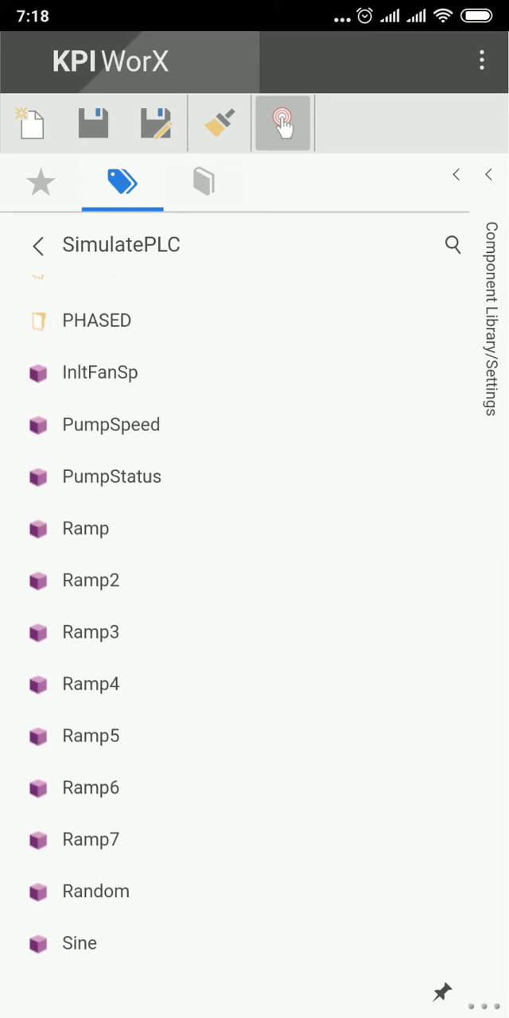
scroll("up", 3)
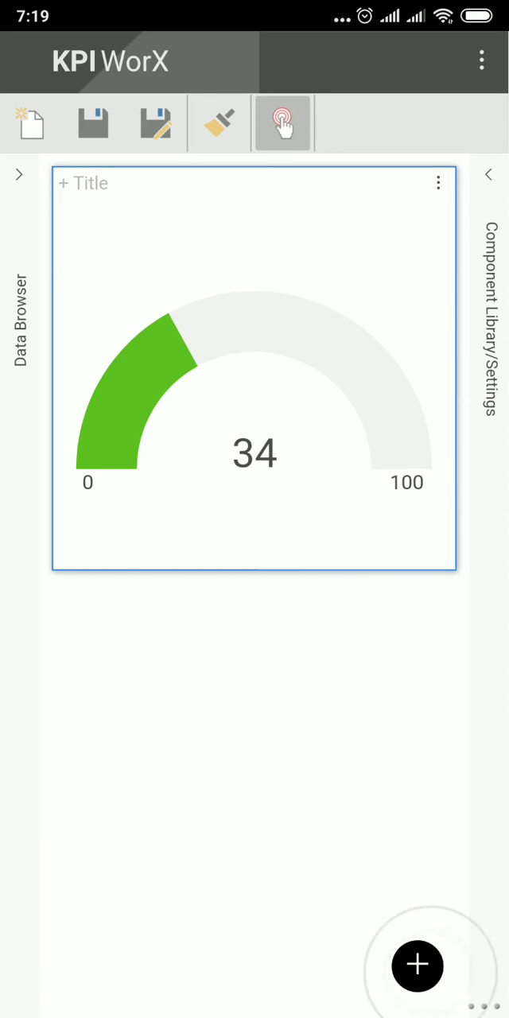
Add the KPI transformer symbol and bind it to the Ramp4 SimulatePLC tag.
left_click(417, 965)
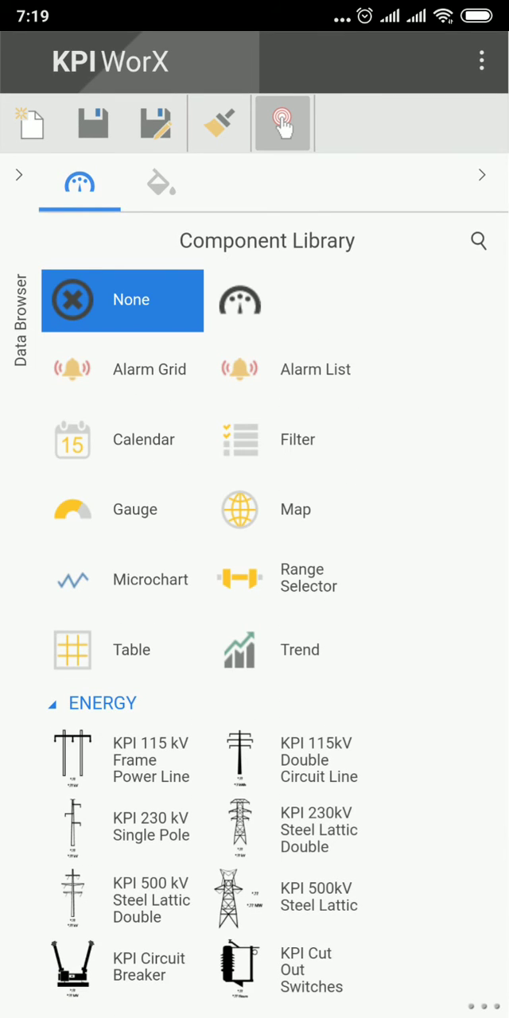
scroll("down", 3)
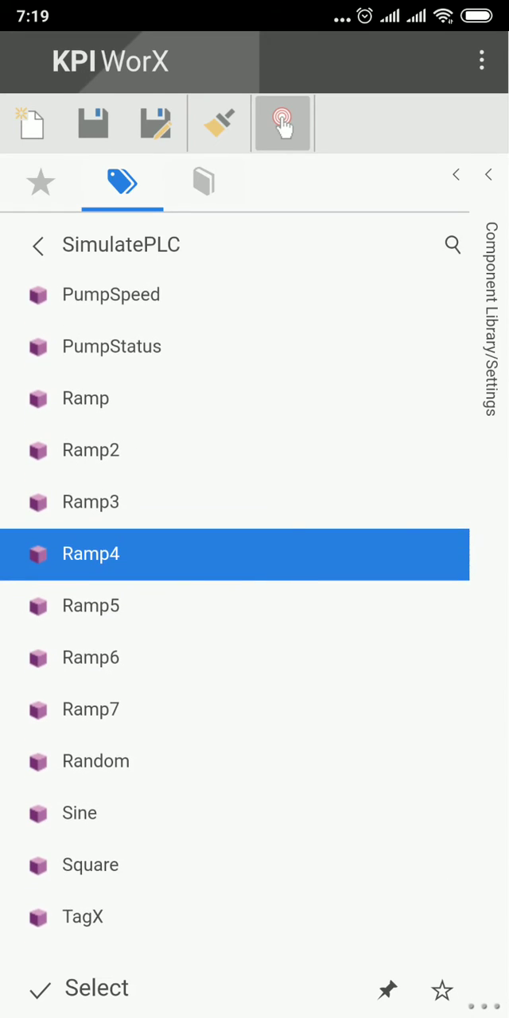
left_click(96, 761)
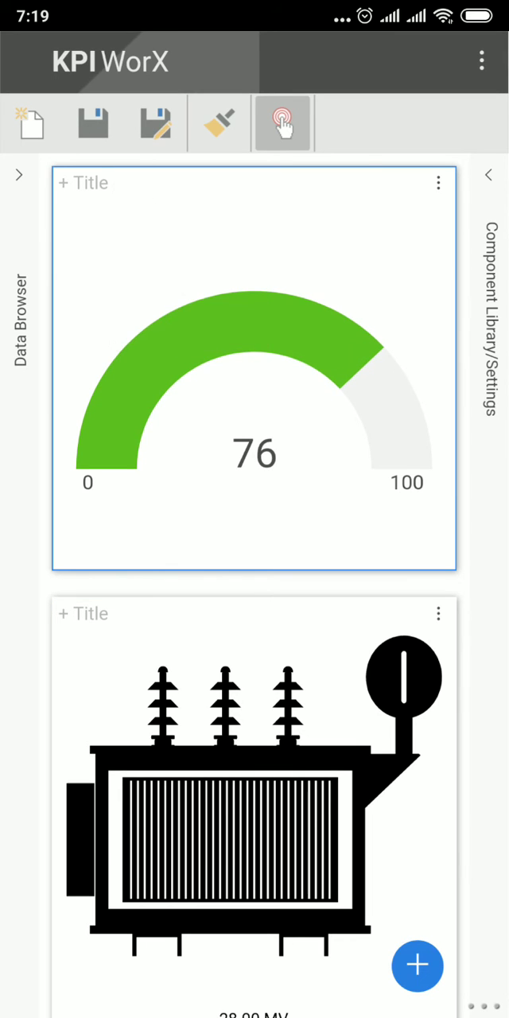
Give the gauge tile the title 'Rgjjxvn'.
left_click(80, 182)
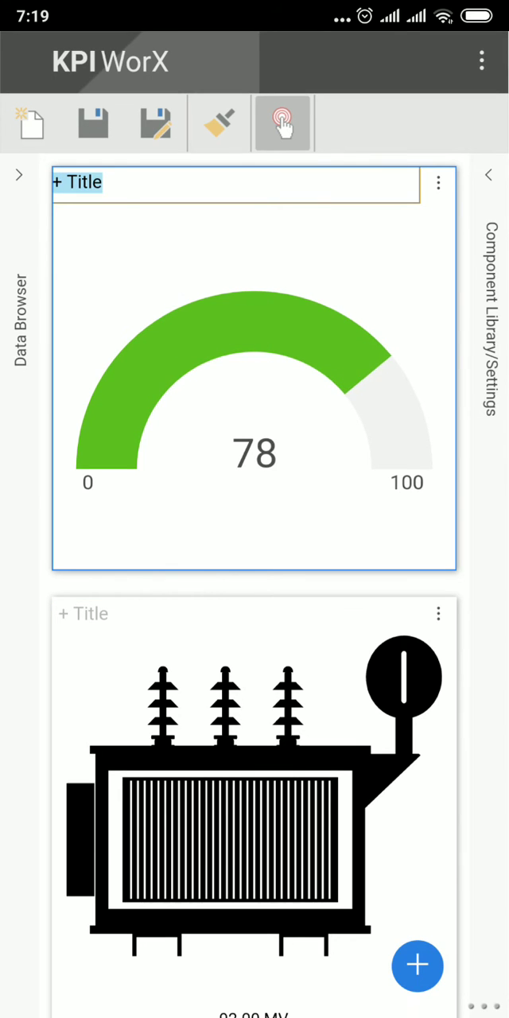
type("Rgjjxvn")
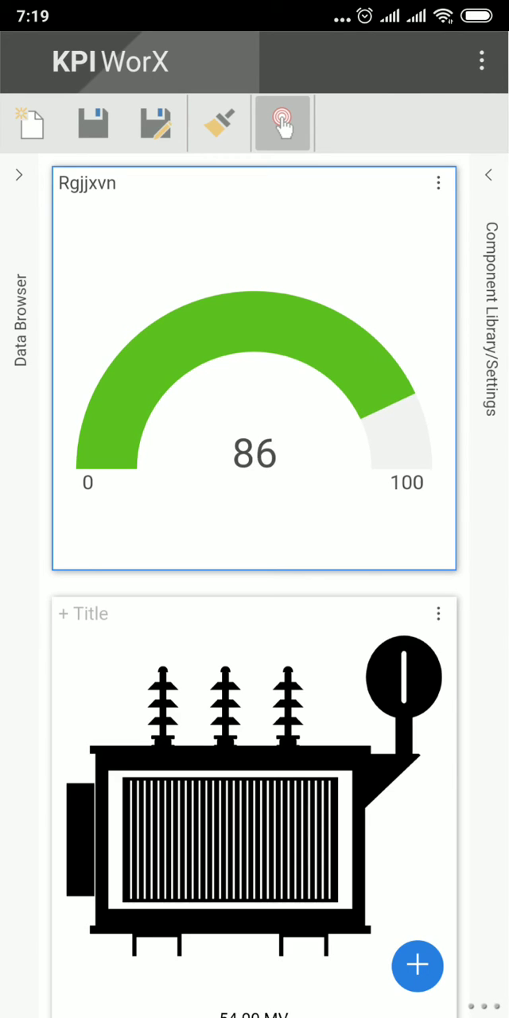
mouse_move(93, 122)
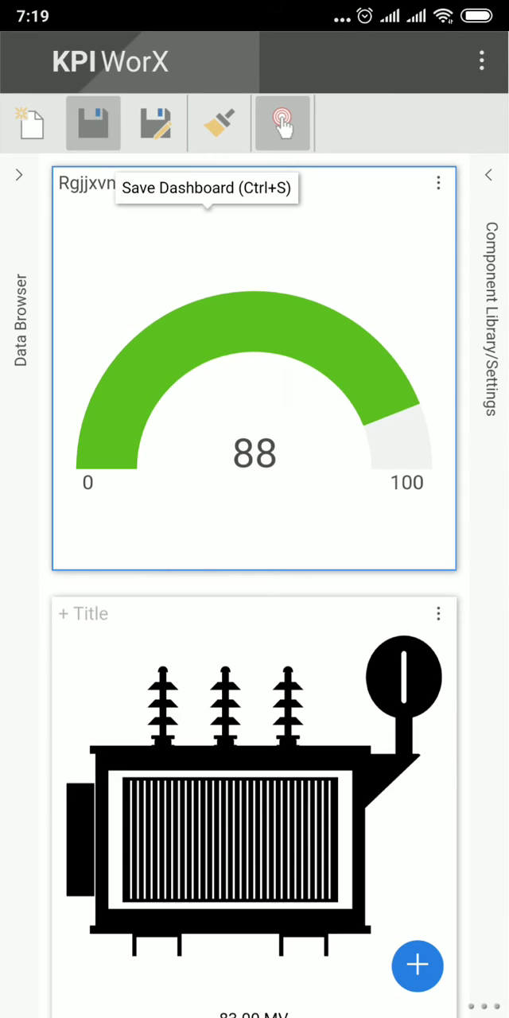
Save the dashboard as Test666 in the Root folder.
left_click(92, 122)
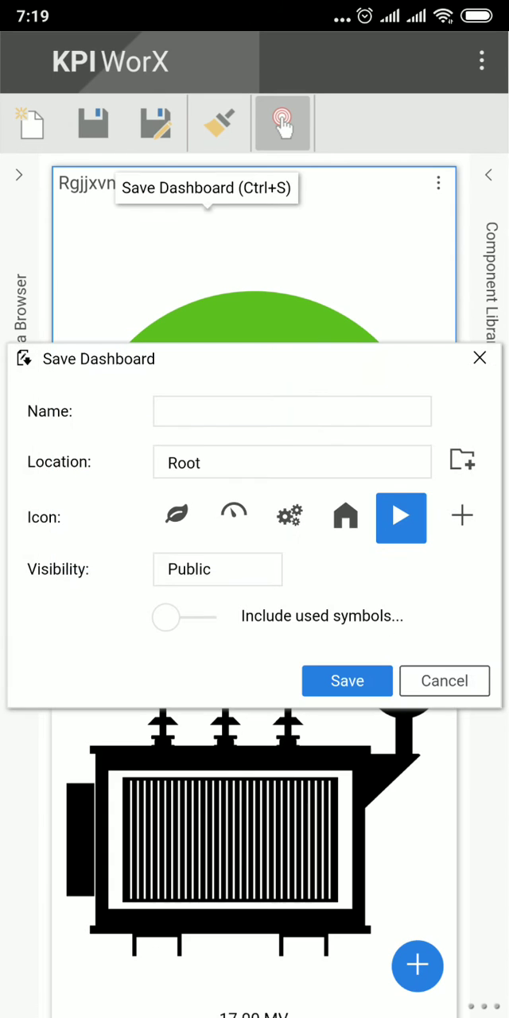
left_click(291, 410)
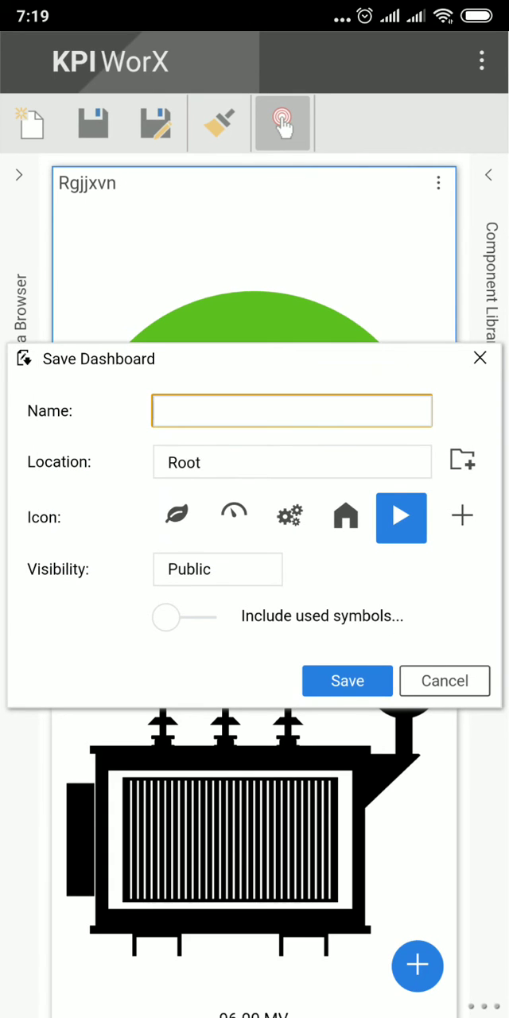
left_click(291, 411)
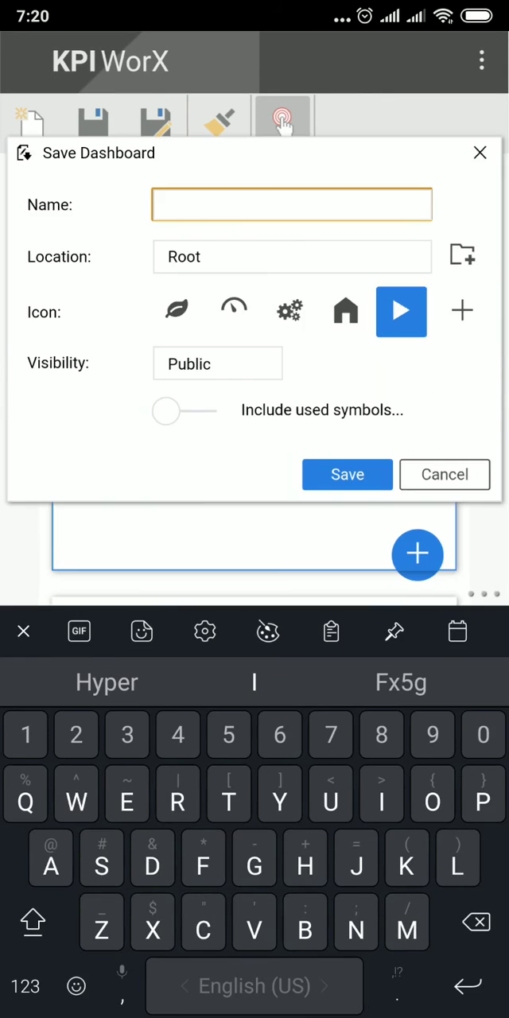
left_click(32, 921)
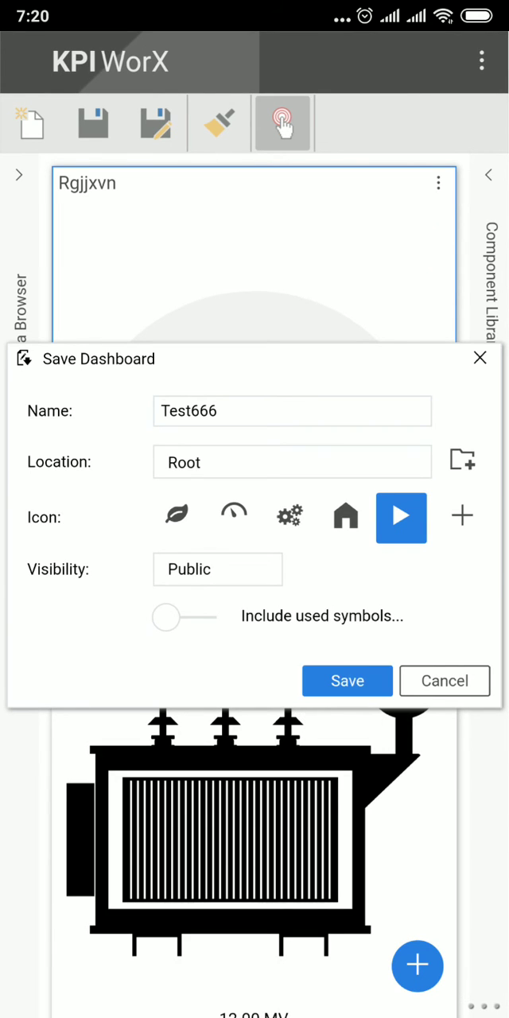
left_click(347, 681)
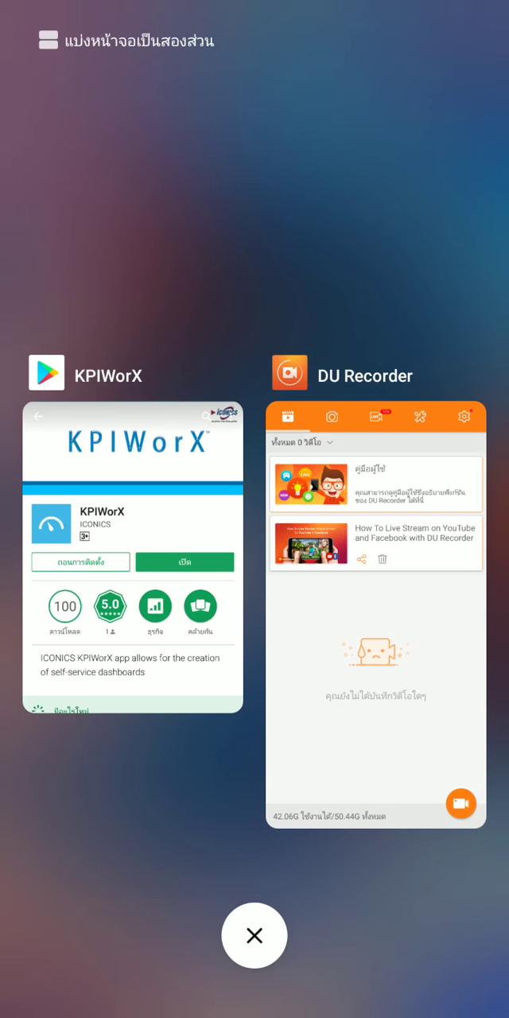
Relaunch KPIWorX from the home screen and connect to the 192.168.1.8 server.
left_click(255, 935)
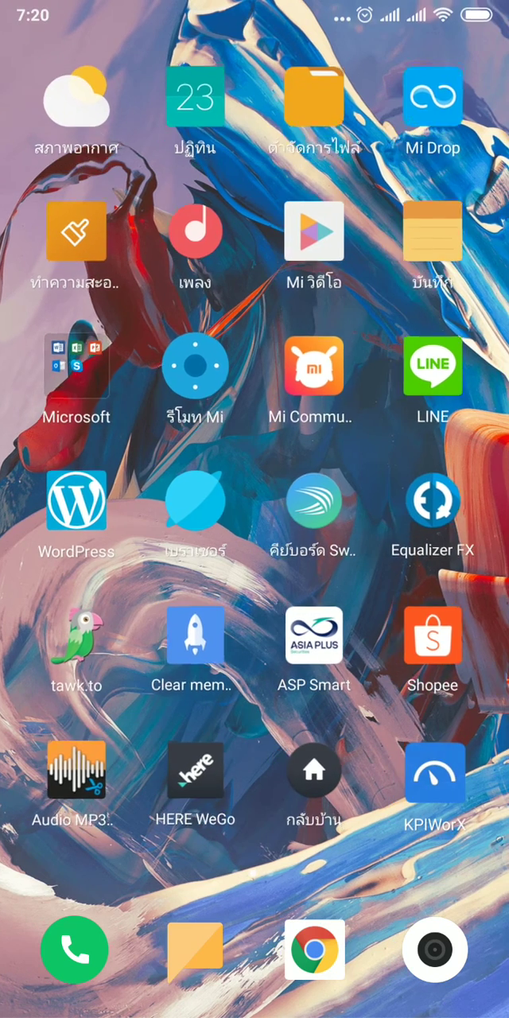
left_click(433, 775)
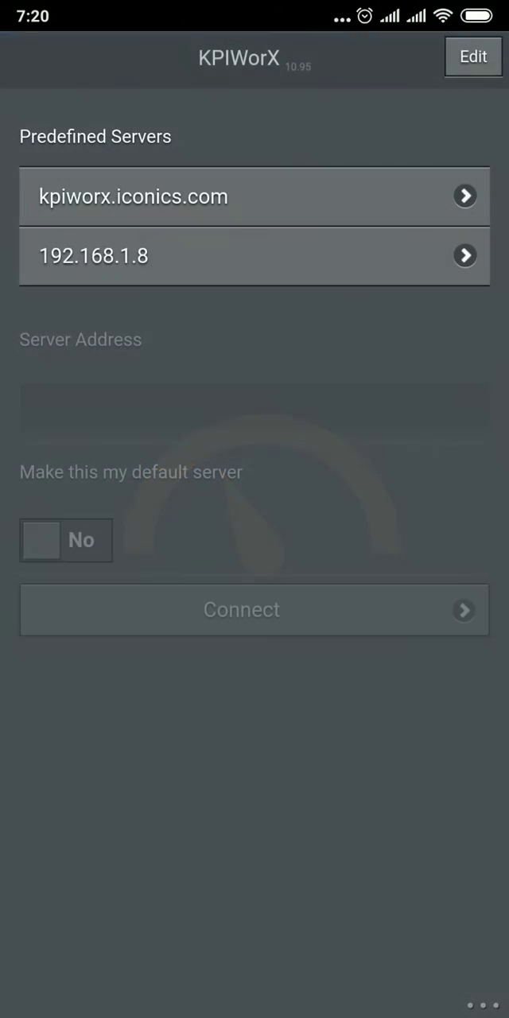
left_click(255, 255)
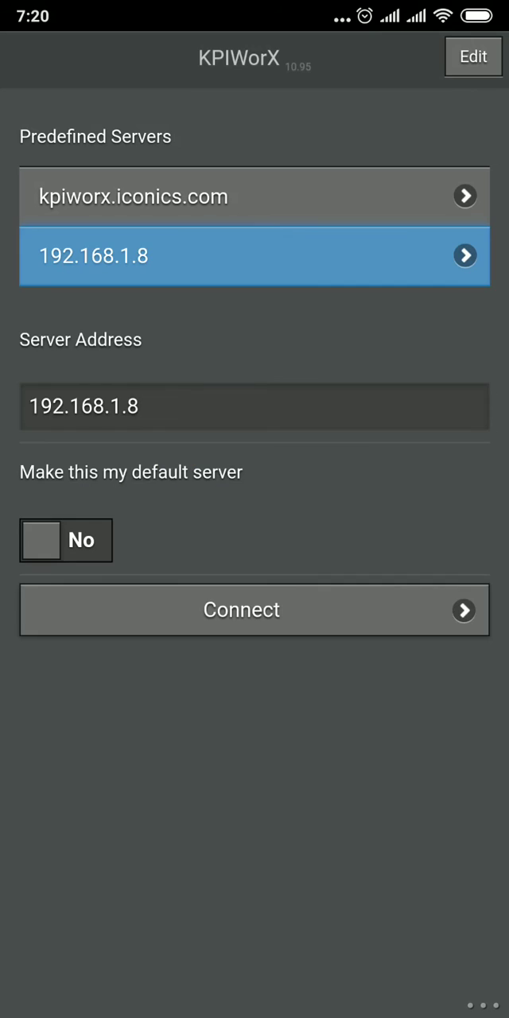
left_click(255, 610)
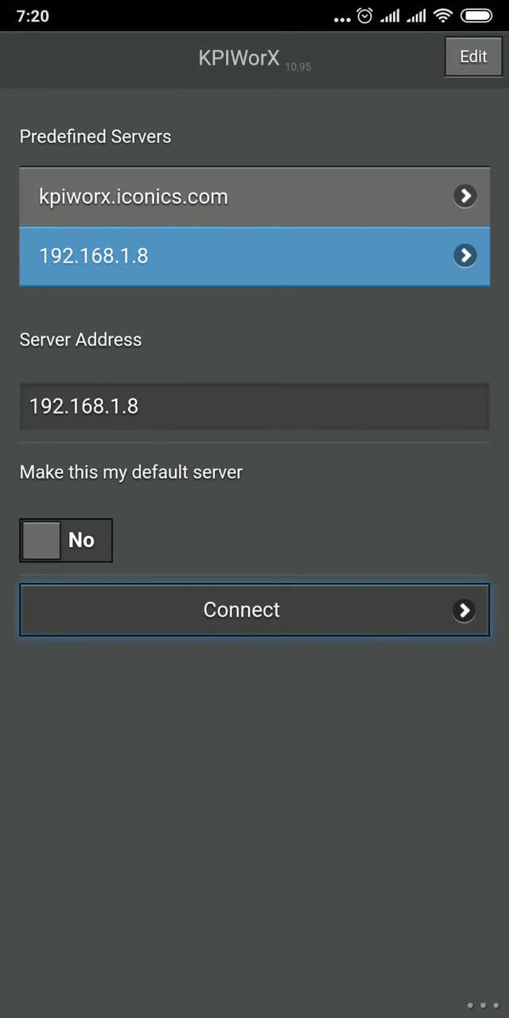
left_click(241, 610)
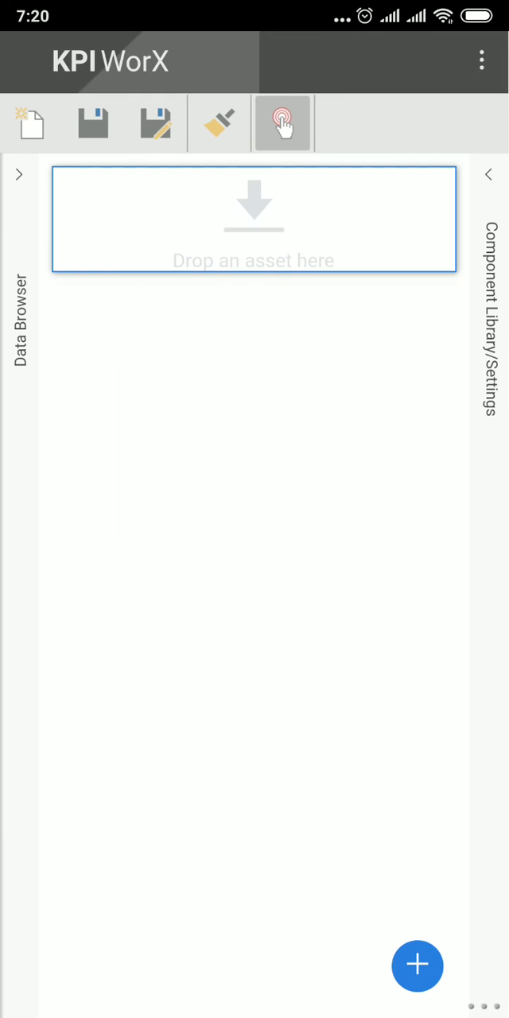
mouse_move(31, 123)
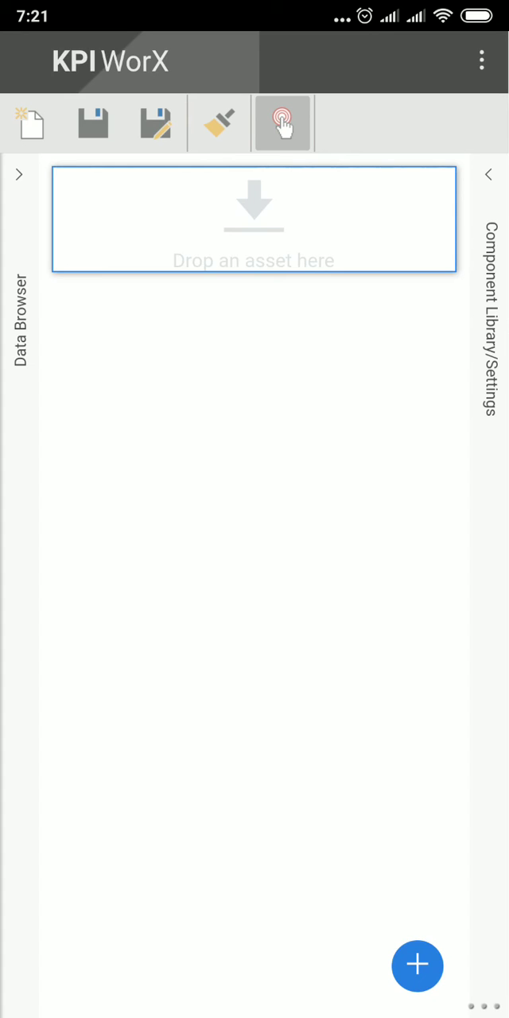
Show the dashboard layout settings with the dashboard settings brush.
left_click(482, 60)
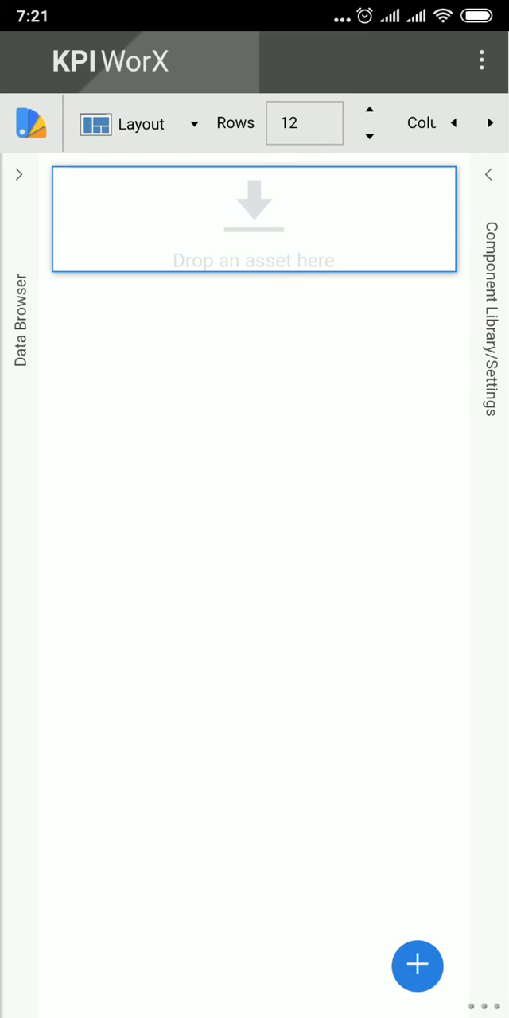
mouse_move(253, 203)
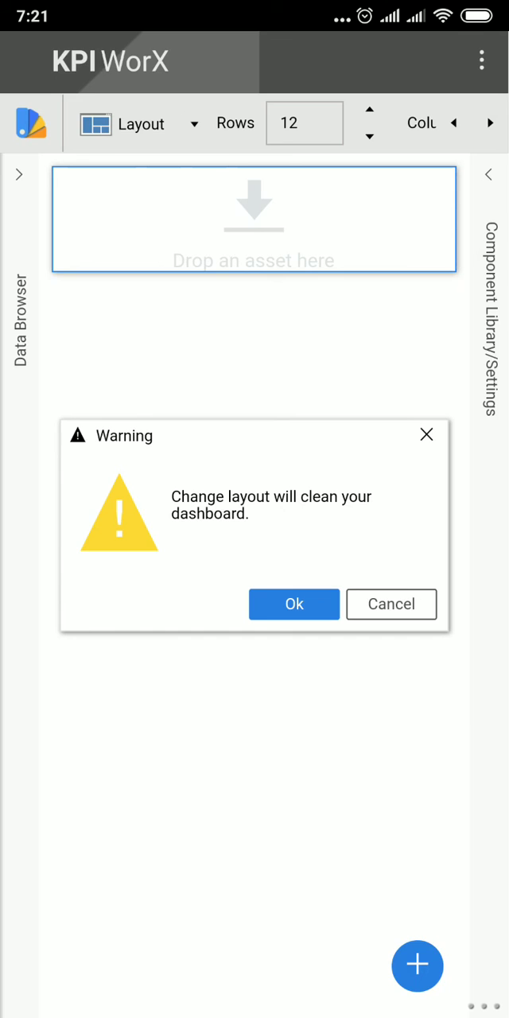
Accept clearing the dashboard and split it into top, two middle and bottom panes.
left_click(294, 603)
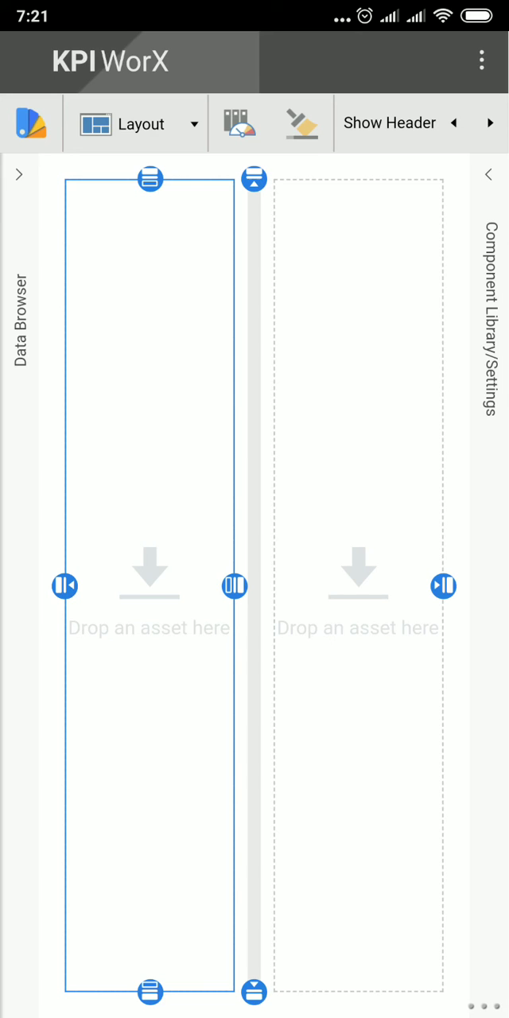
left_click(233, 586)
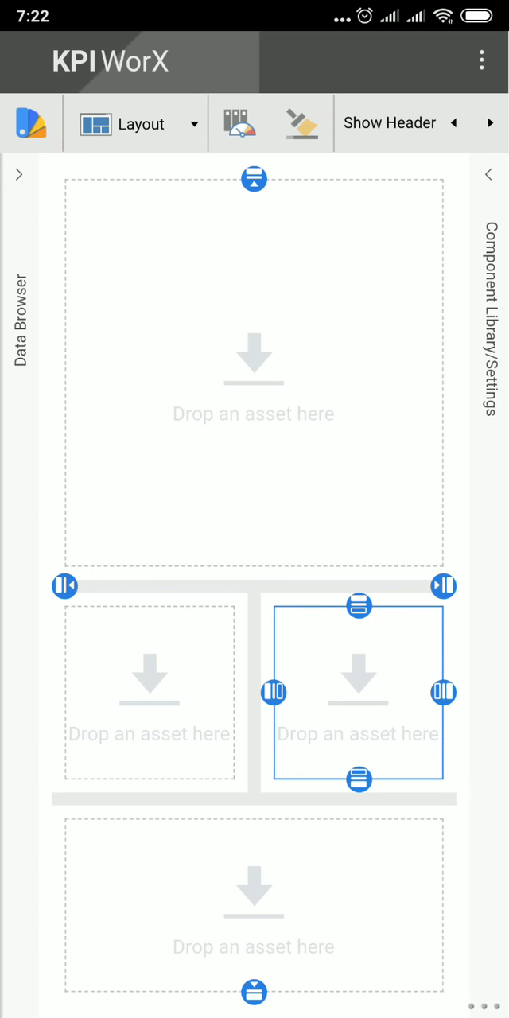
Place a KPI Light in the small right pane and a KPI Boiler in the bottom pane.
left_click(489, 174)
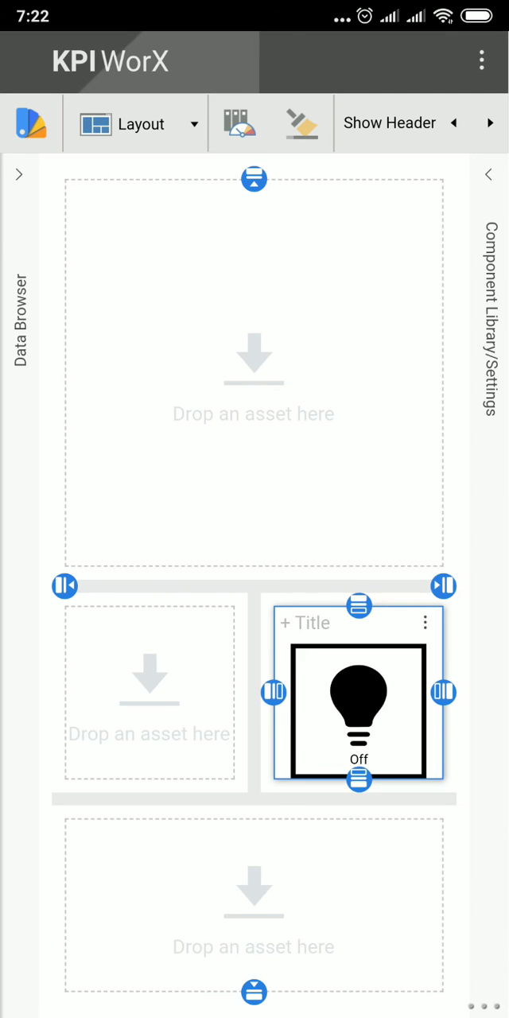
left_click(254, 903)
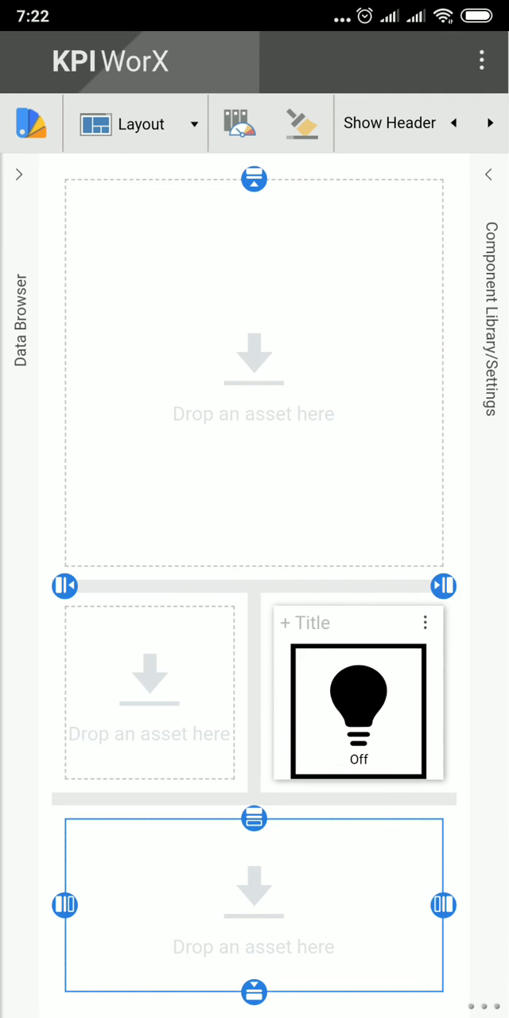
left_click(491, 326)
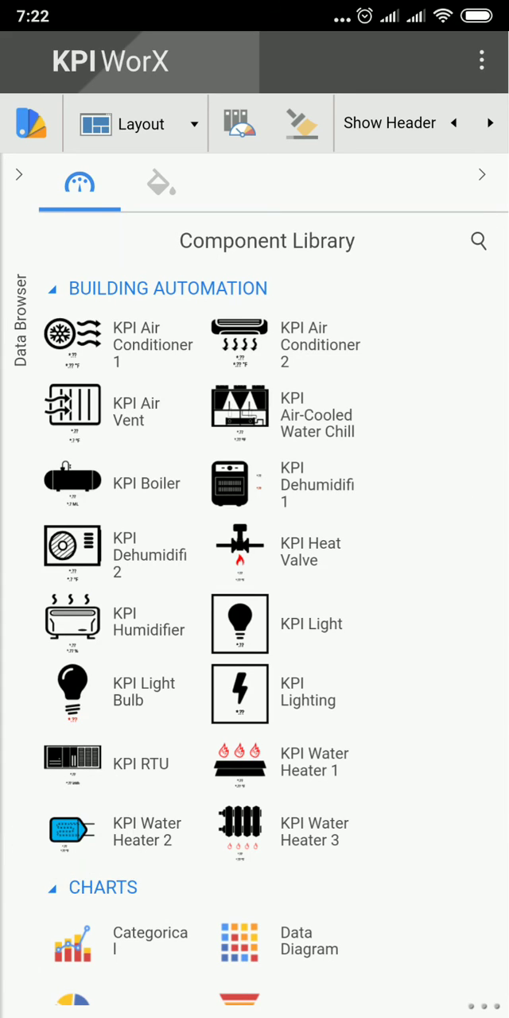
left_click(483, 174)
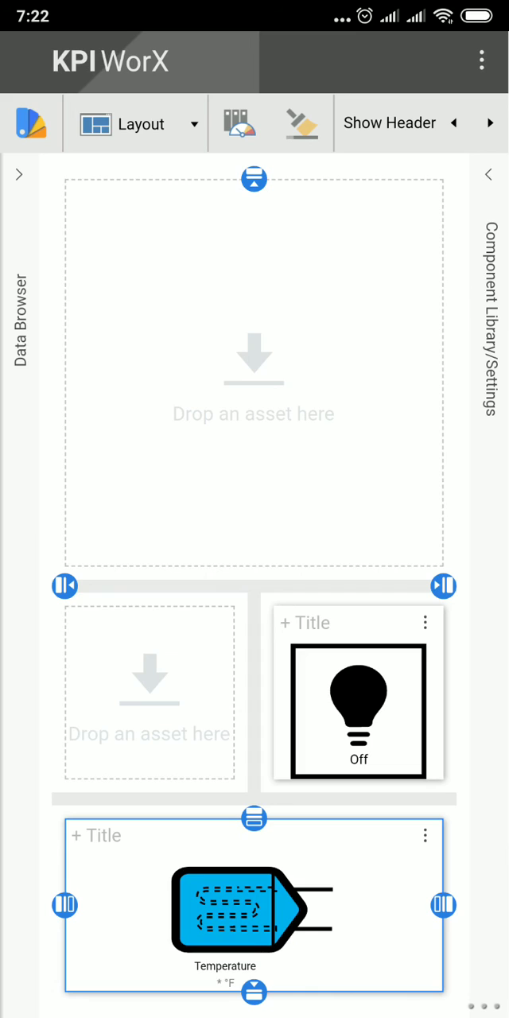
left_click(489, 174)
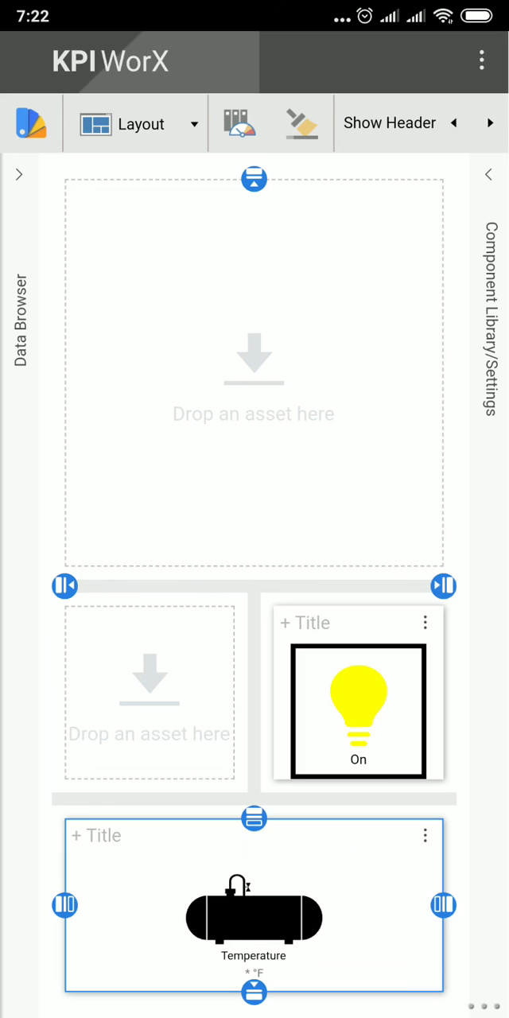
Put a KPI Heat Valve symbol in the small left pane.
left_click(150, 692)
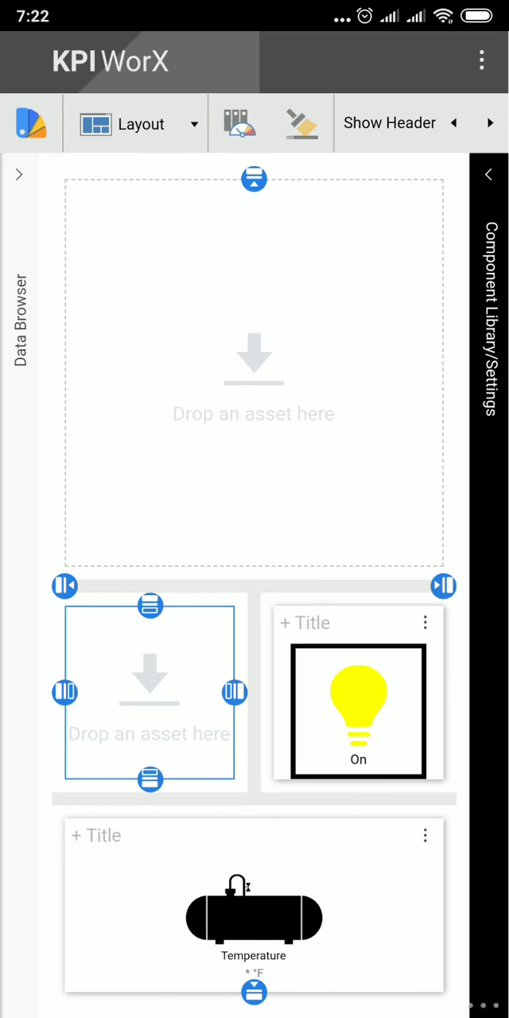
left_click(489, 173)
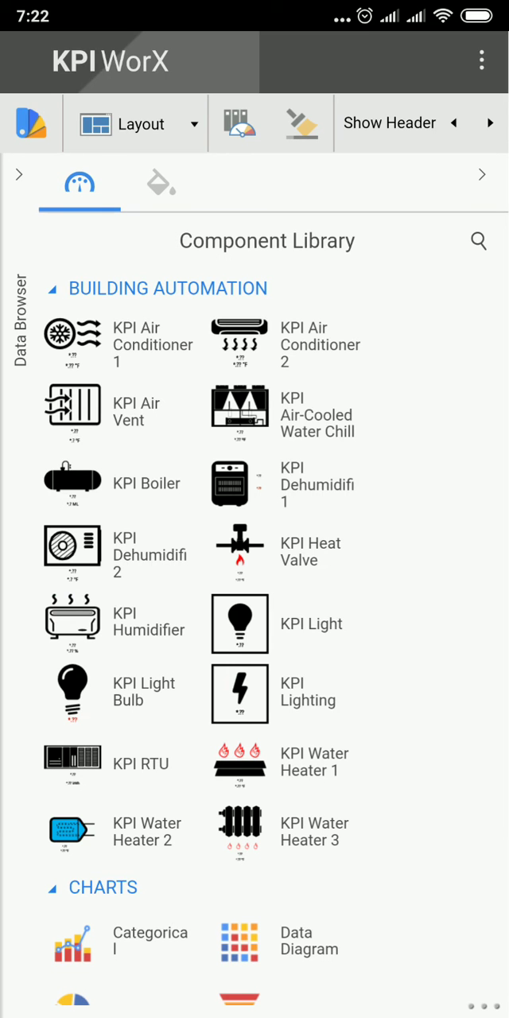
left_click(489, 174)
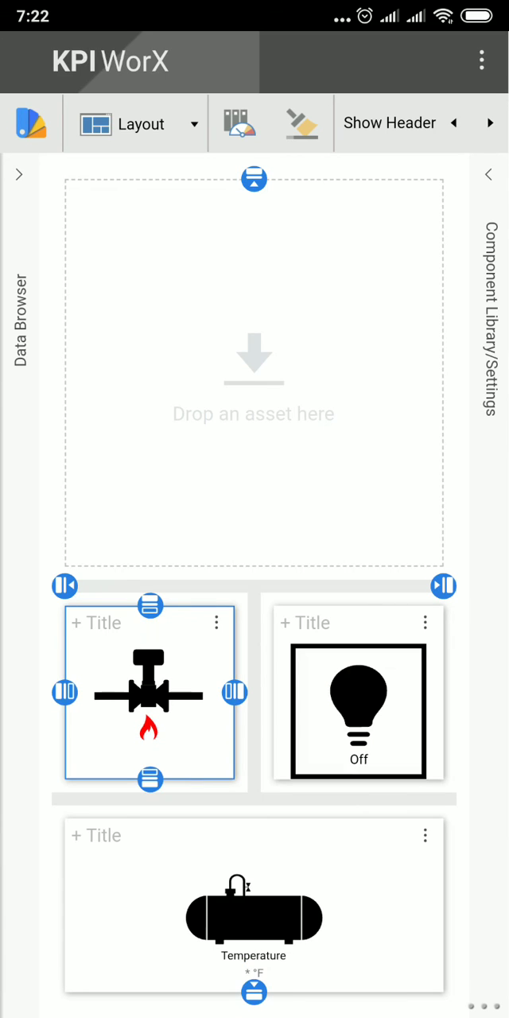